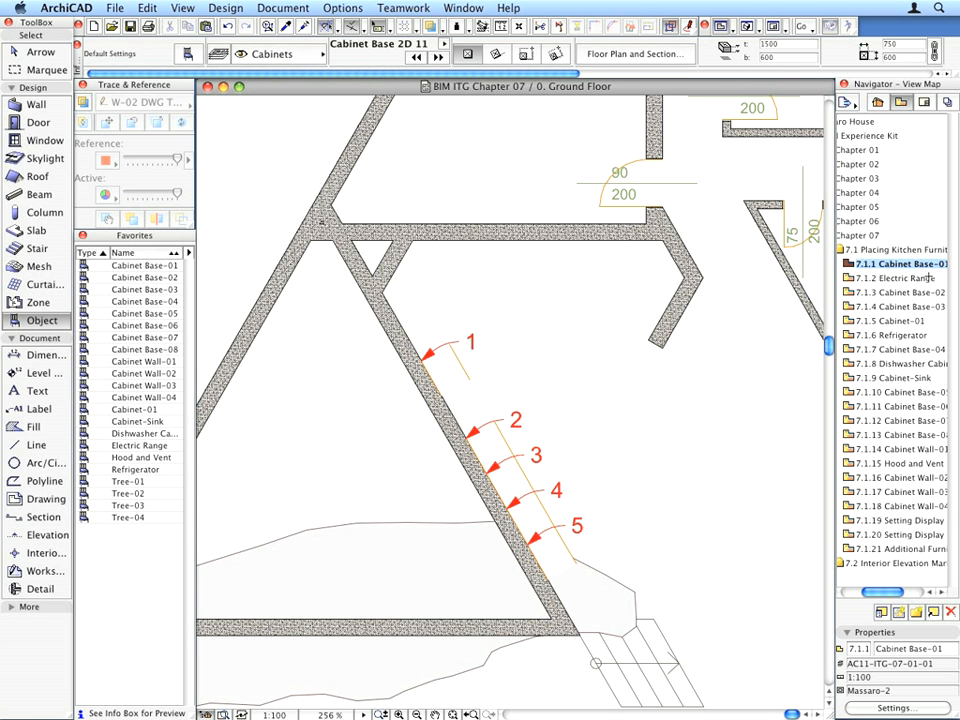
- Load the Electric Range favourite from its saved view, then switch to the Cabinet Wall-04 view
click(896, 276)
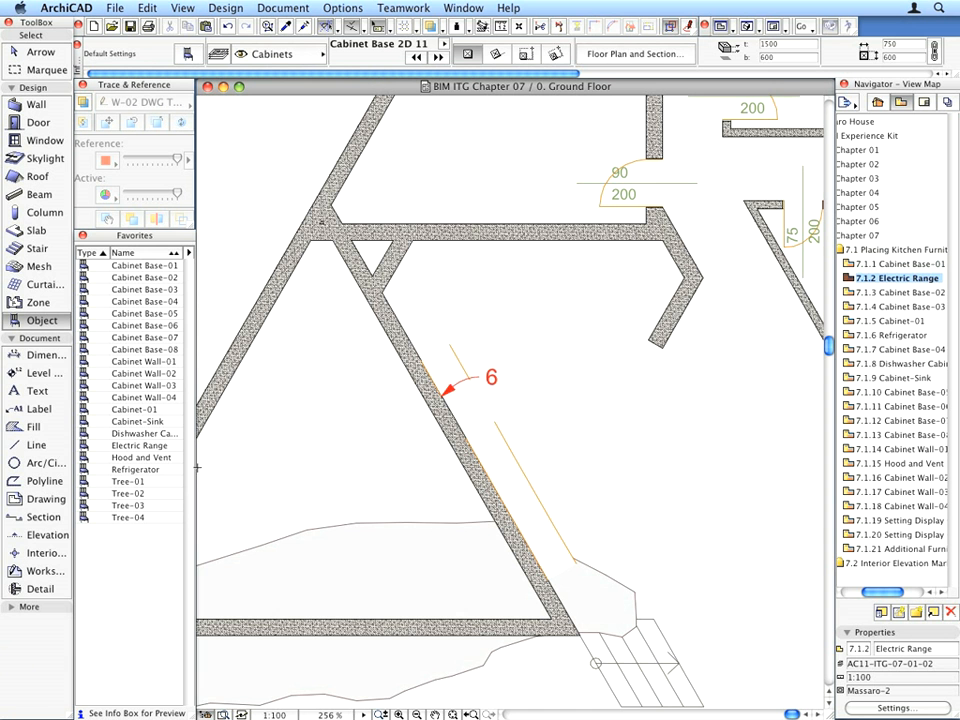
click(138, 444)
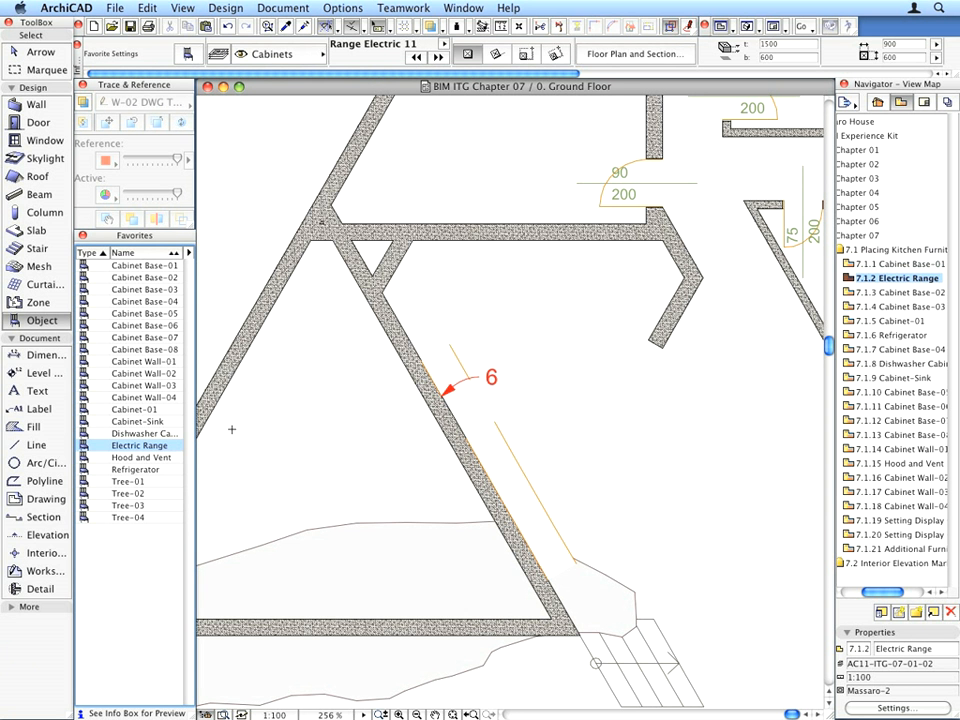
click(470, 404)
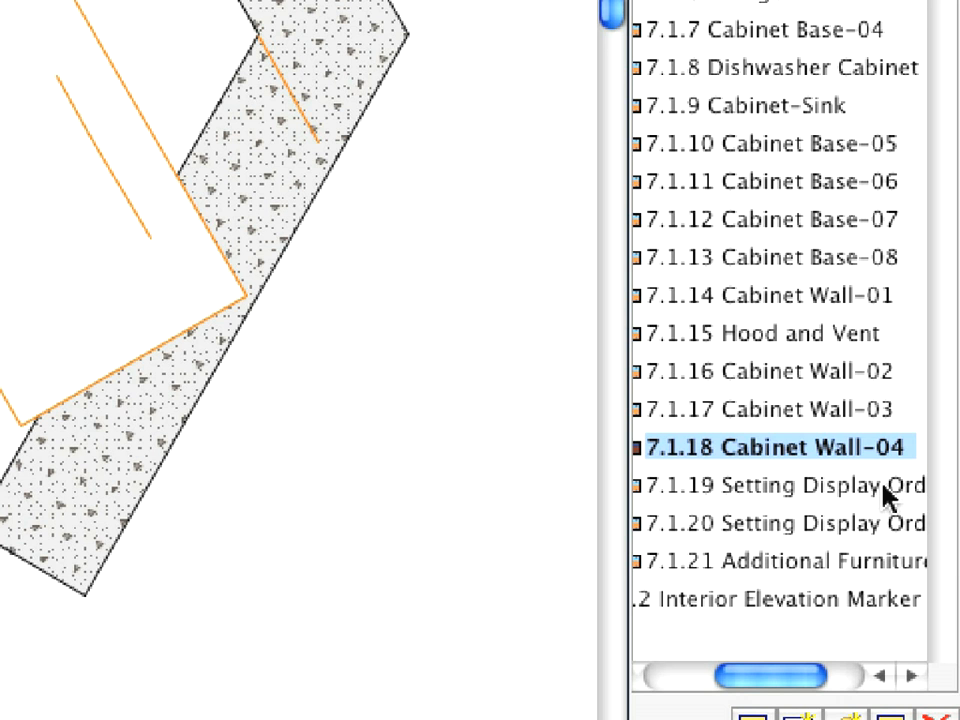
- In view 7.1.19, select the cabinets at markers 1-3 and send them to the back
click(784, 486)
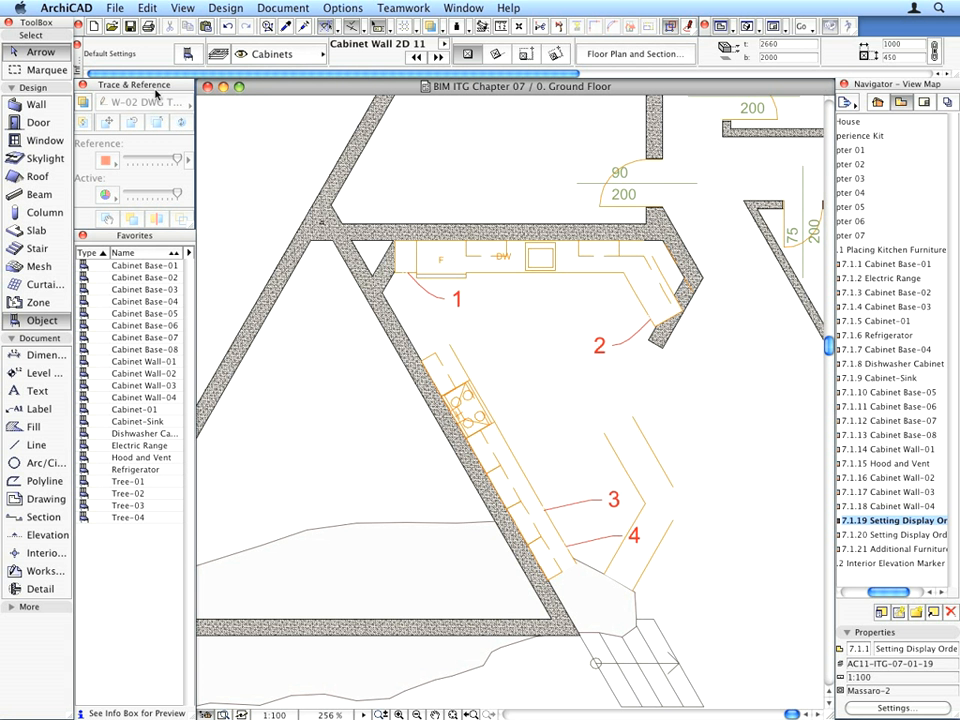
click(400, 260)
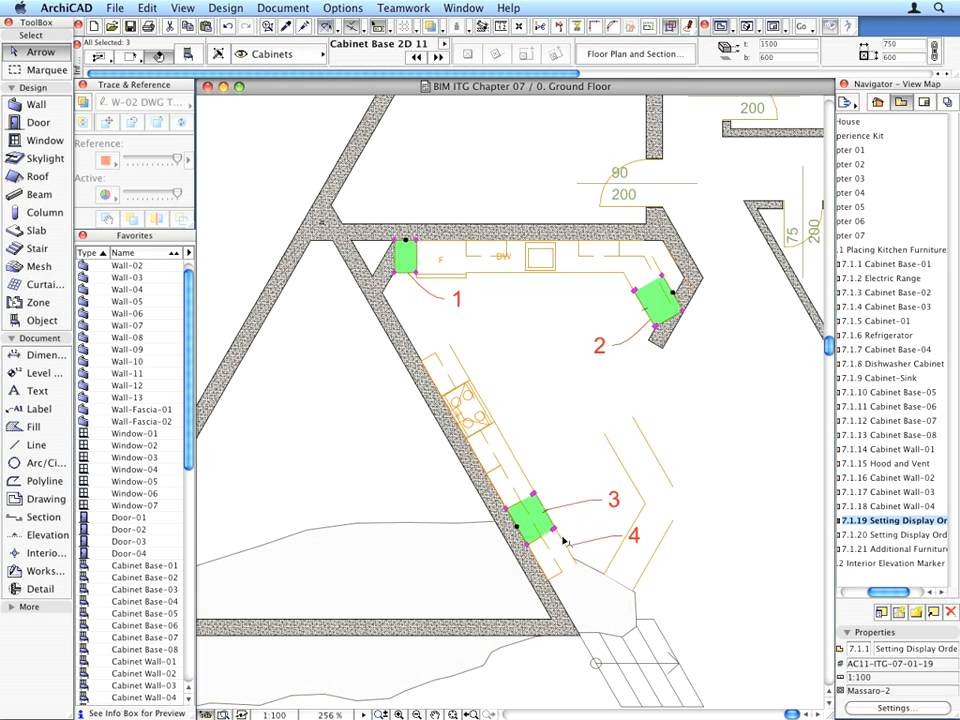
click(548, 556)
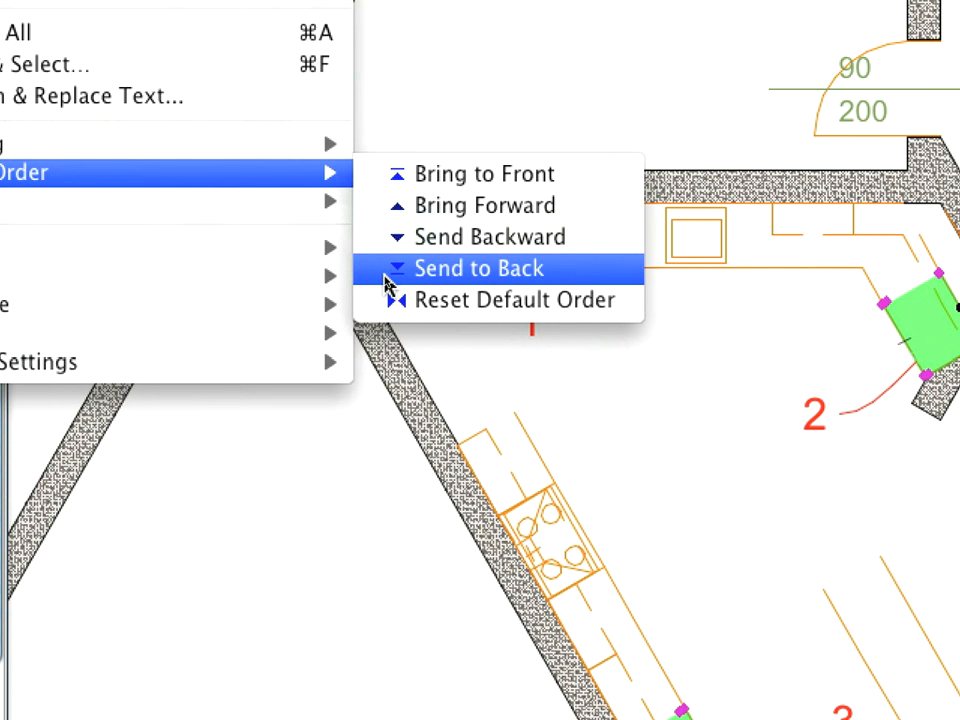
click(480, 268)
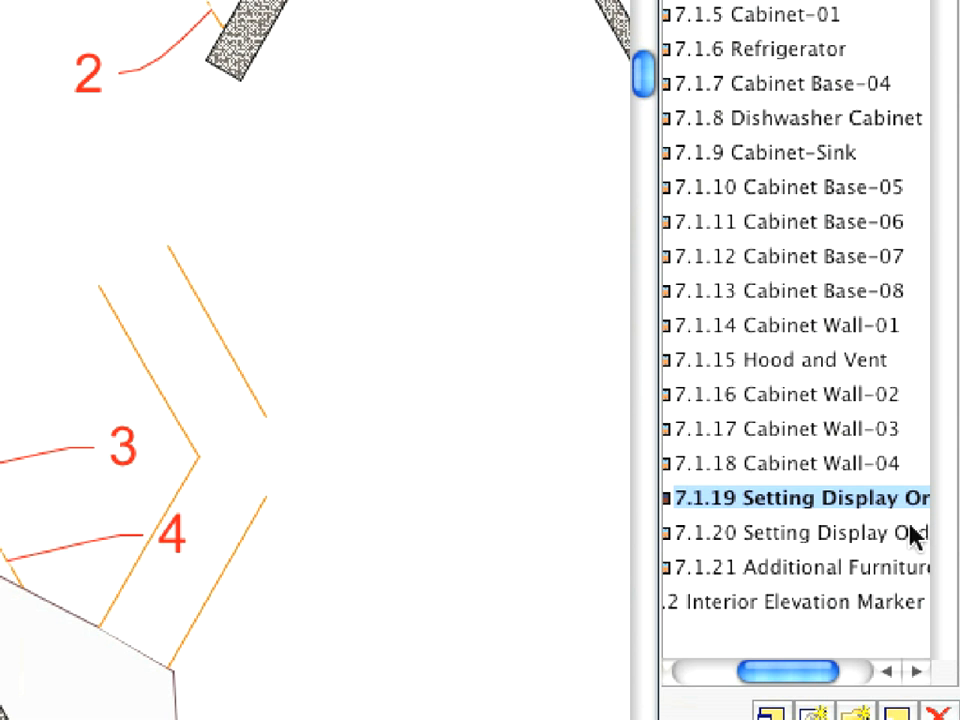
- In view 7.1.20, select the cabinets at markers 5 and 6 and send them to the back
click(800, 532)
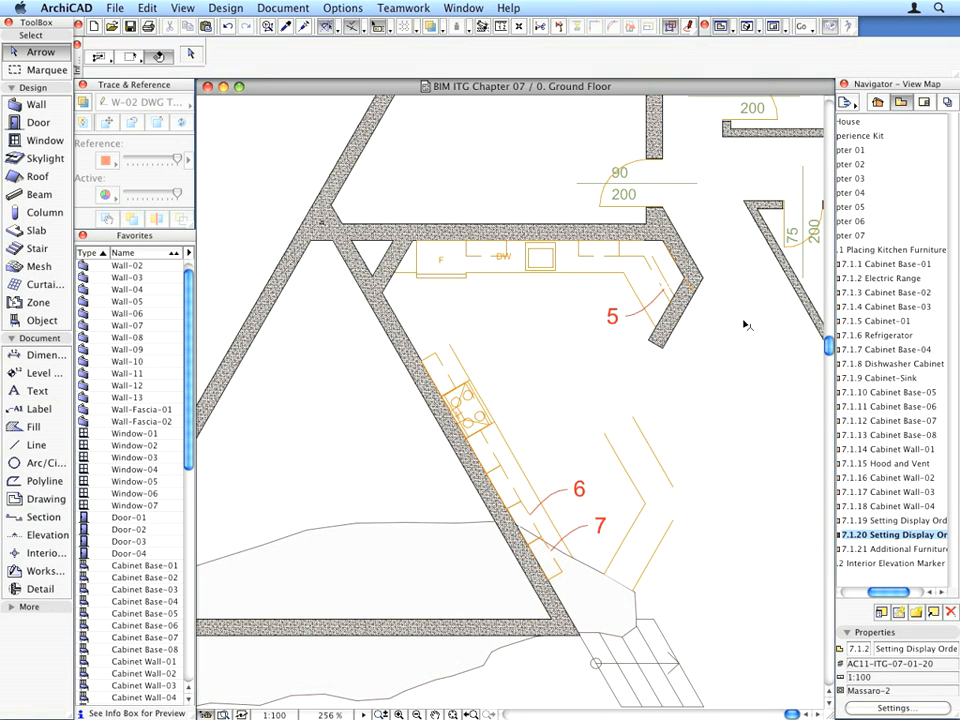
mouse_move(668, 298)
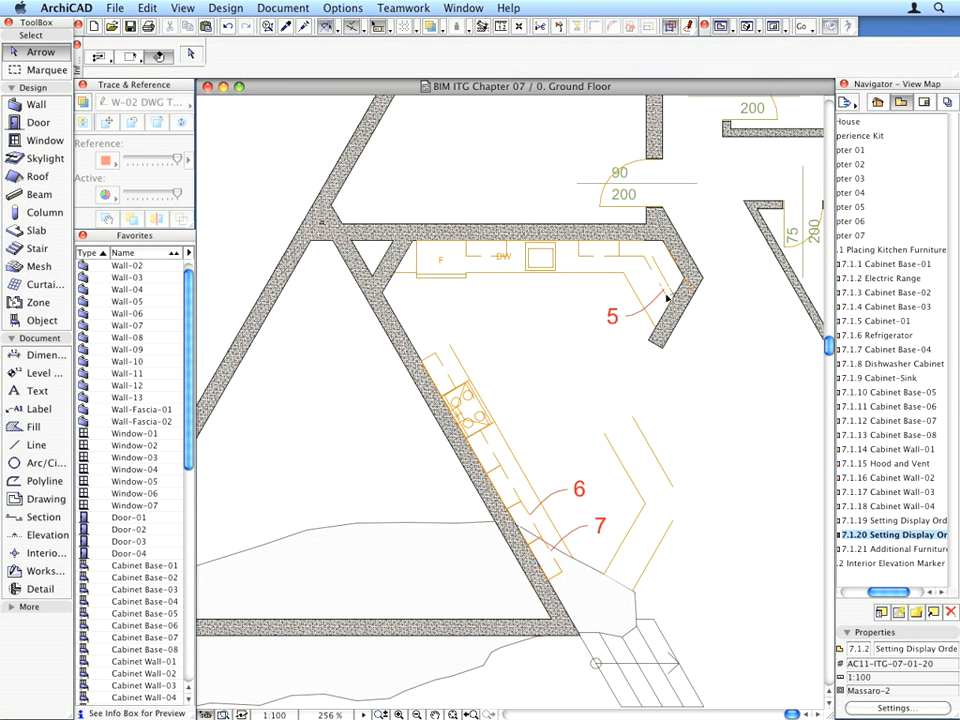
click(660, 270)
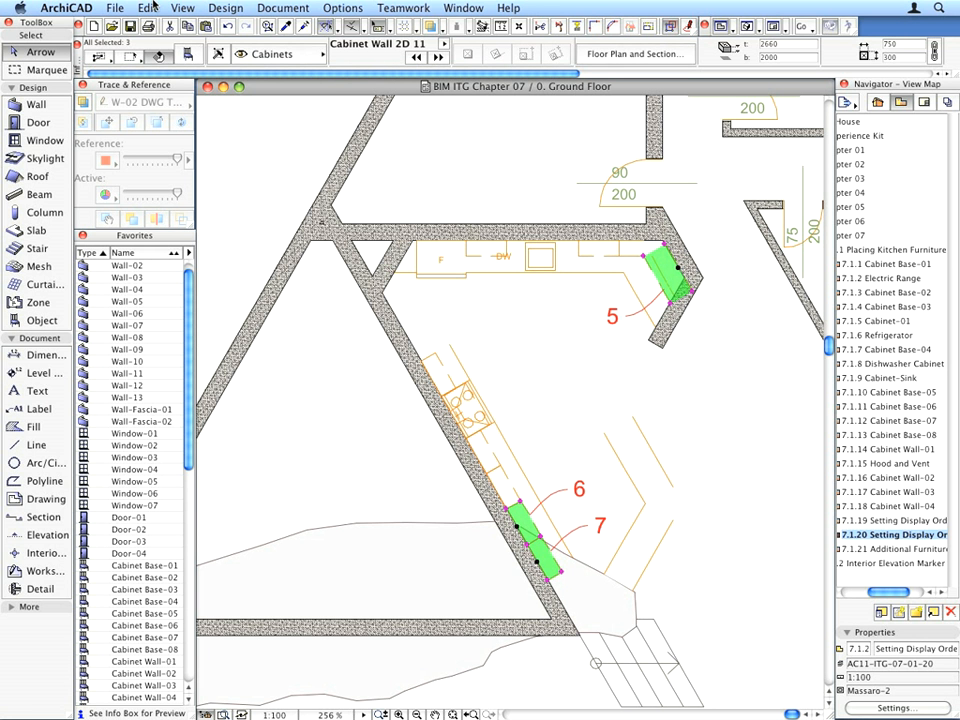
click(148, 8)
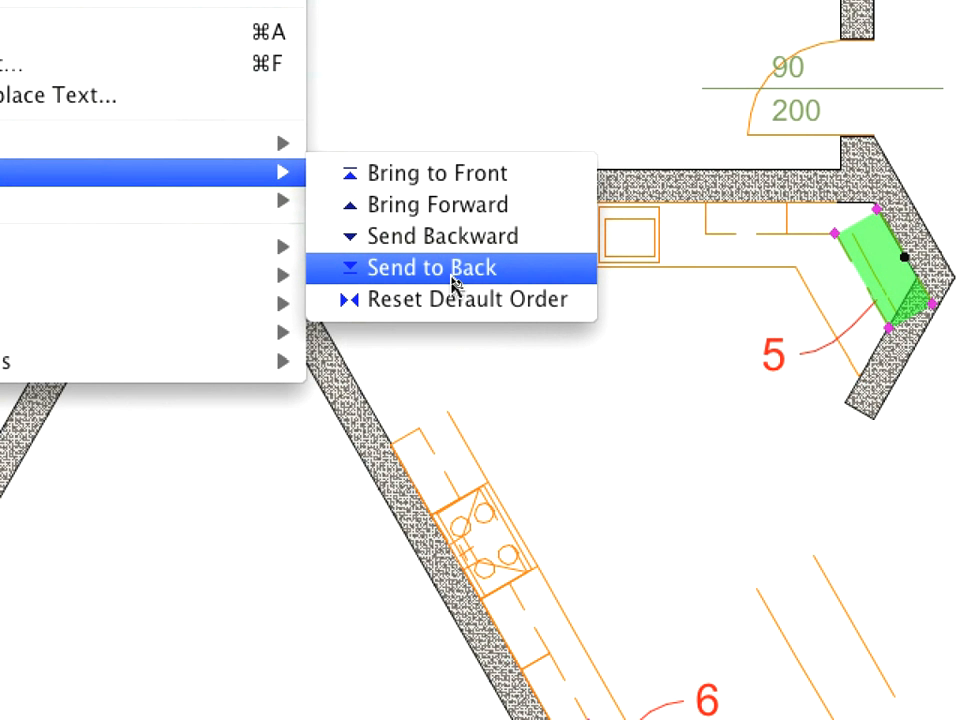
click(432, 268)
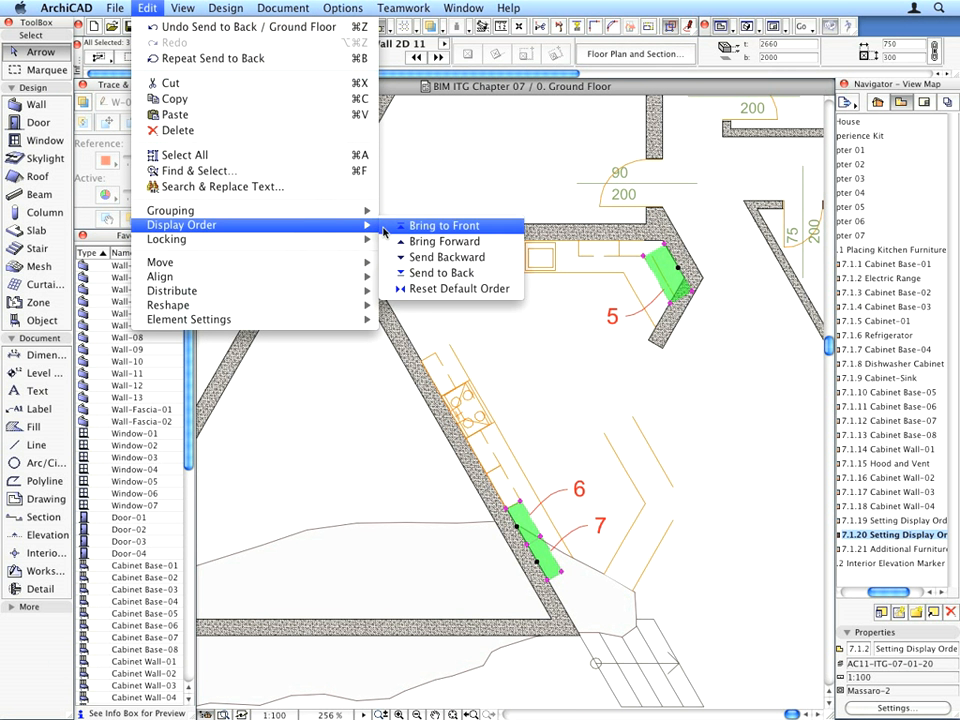
mouse_move(504, 254)
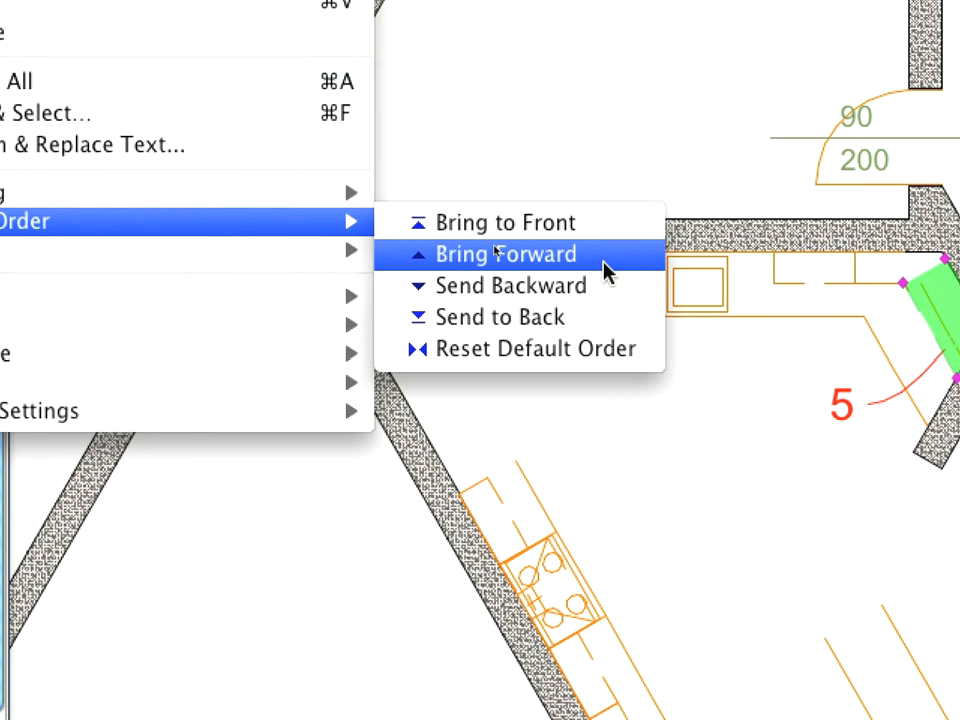
- Bring those cabinets forward one step, then switch to the Additional Furniture view
click(504, 254)
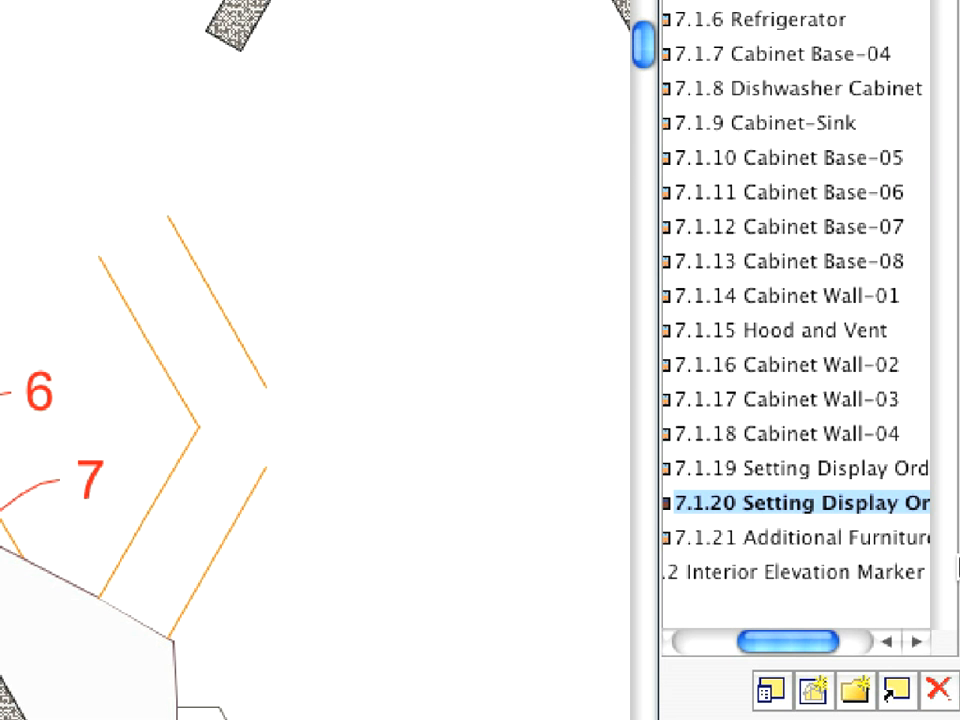
click(800, 536)
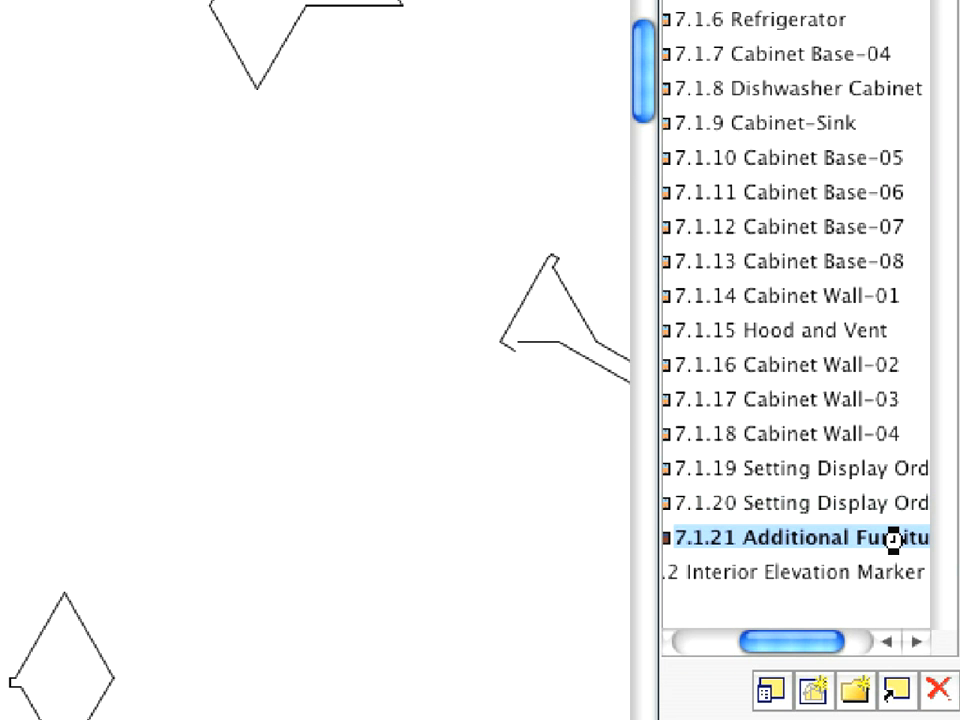